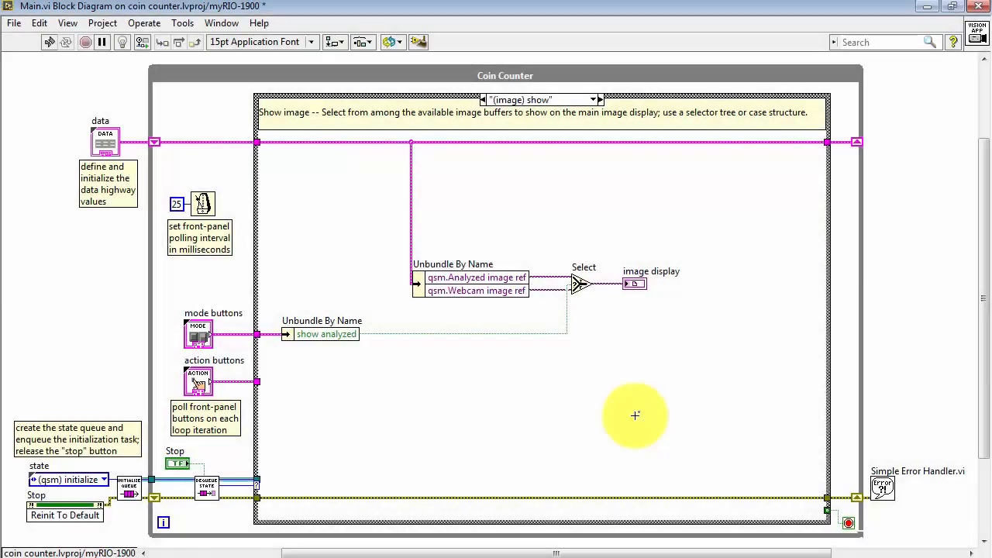
mouse_move(605, 293)
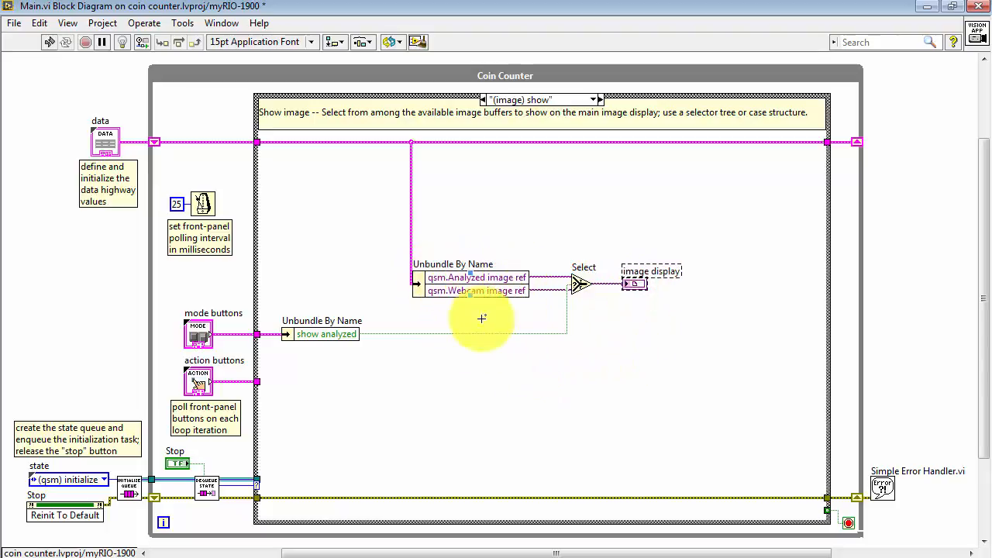
mouse_move(438, 340)
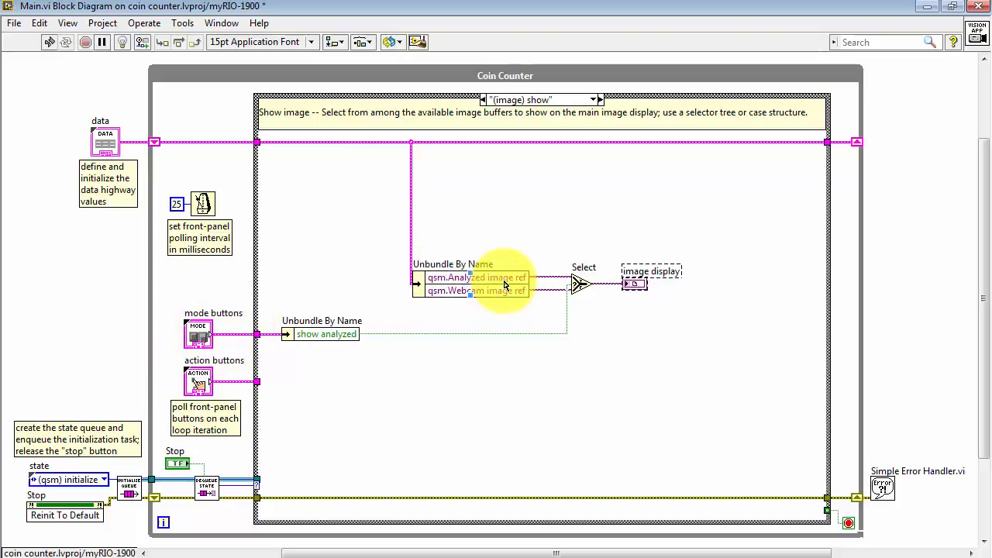
mouse_move(697, 411)
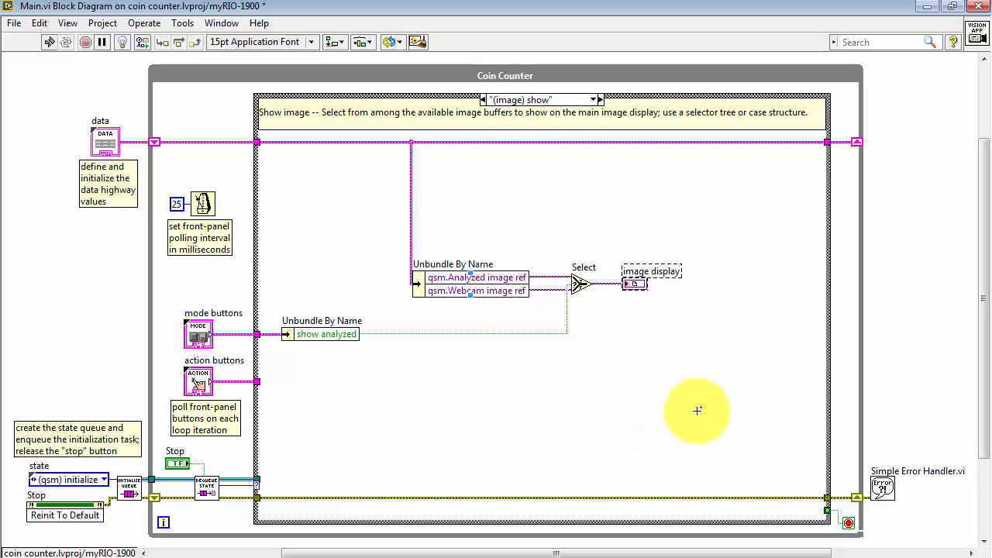
Step: Place a Property Node from Application Control inside the image-show case
right_click(697, 411)
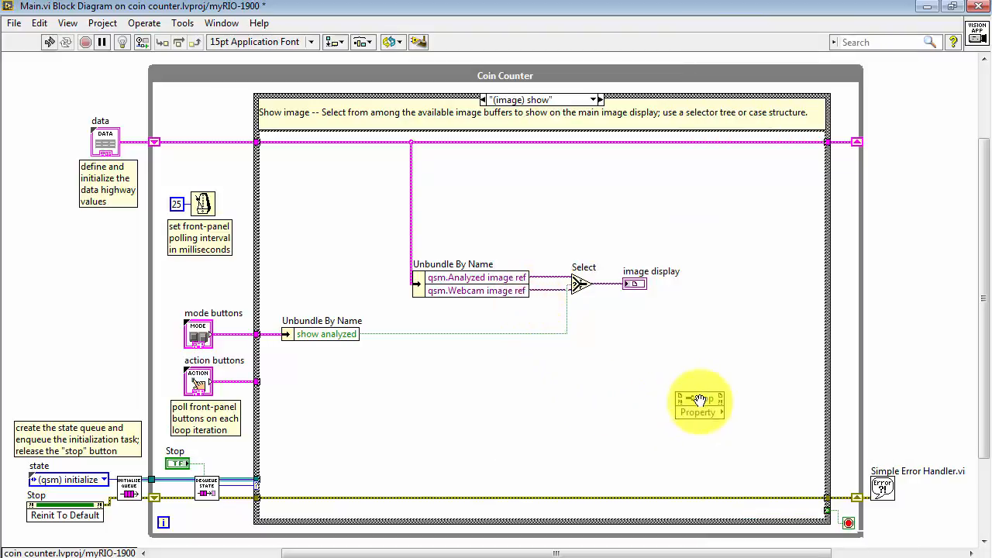
Step: Link the Property Node to the image display control via Link to > Pane
right_click(698, 399)
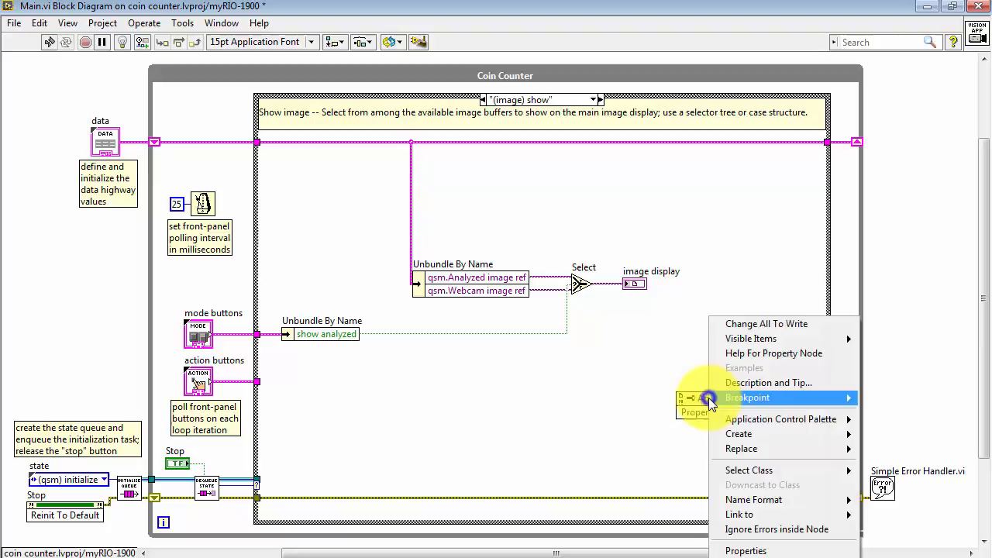
mouse_move(739, 514)
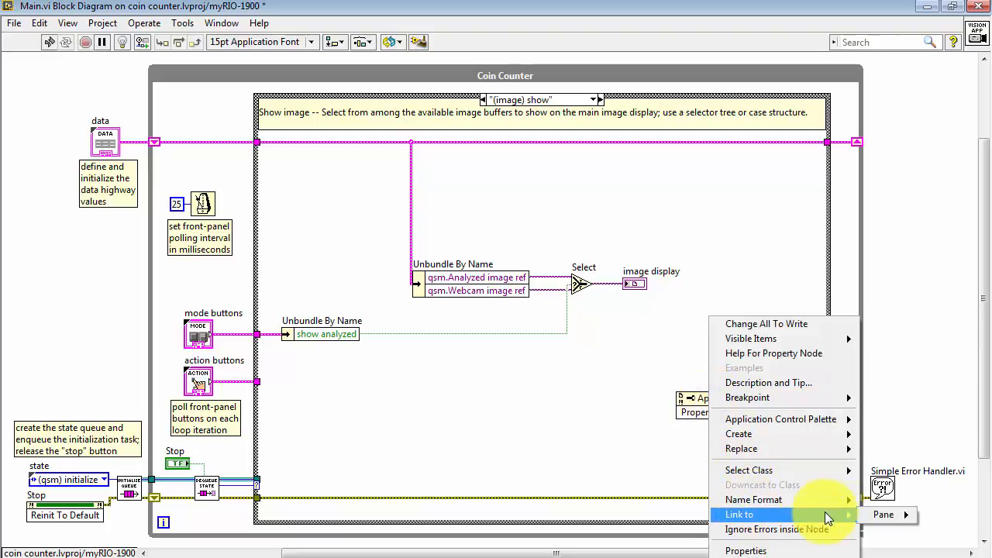
click(739, 514)
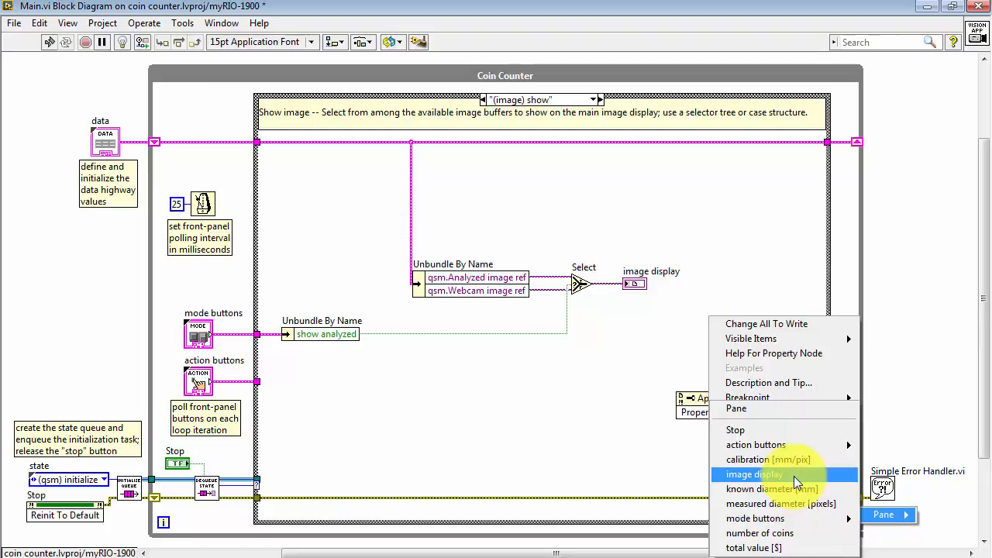
click(754, 474)
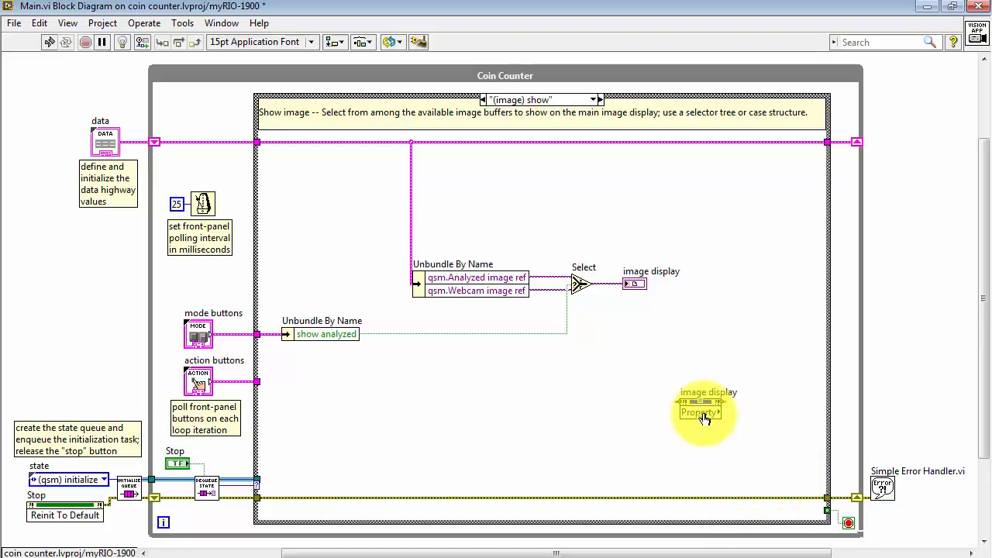
Step: Set the image display node's property to Palette > Palette Type
right_click(702, 412)
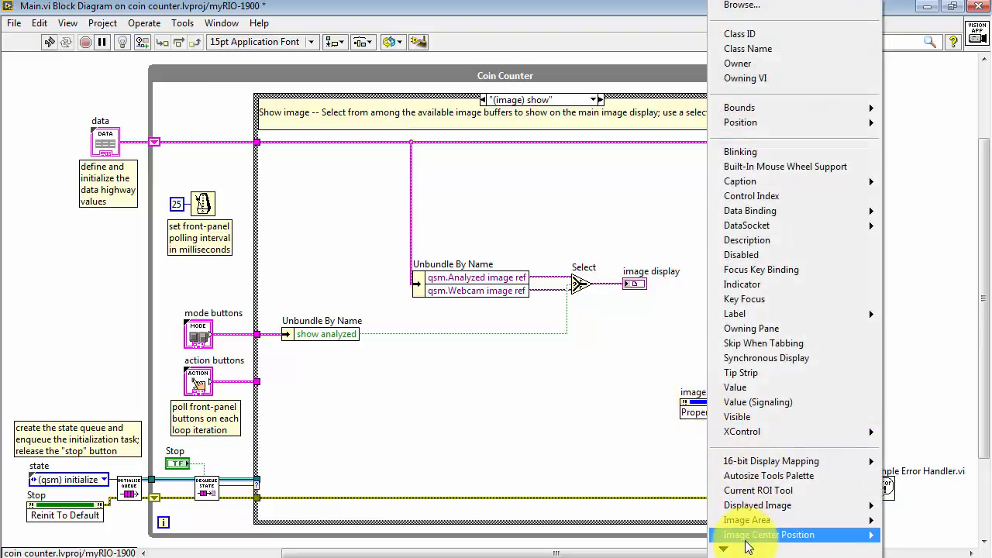
click(722, 548)
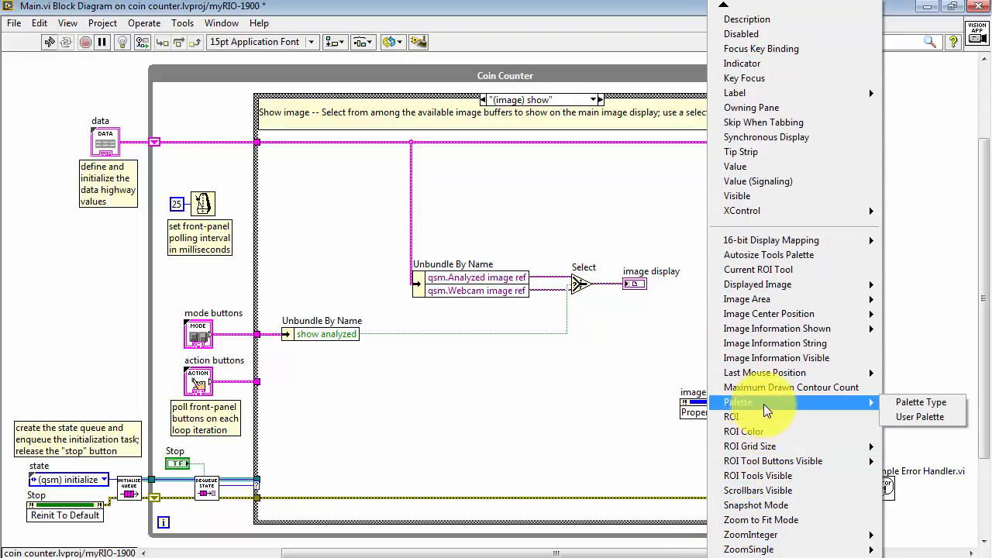
mouse_move(921, 402)
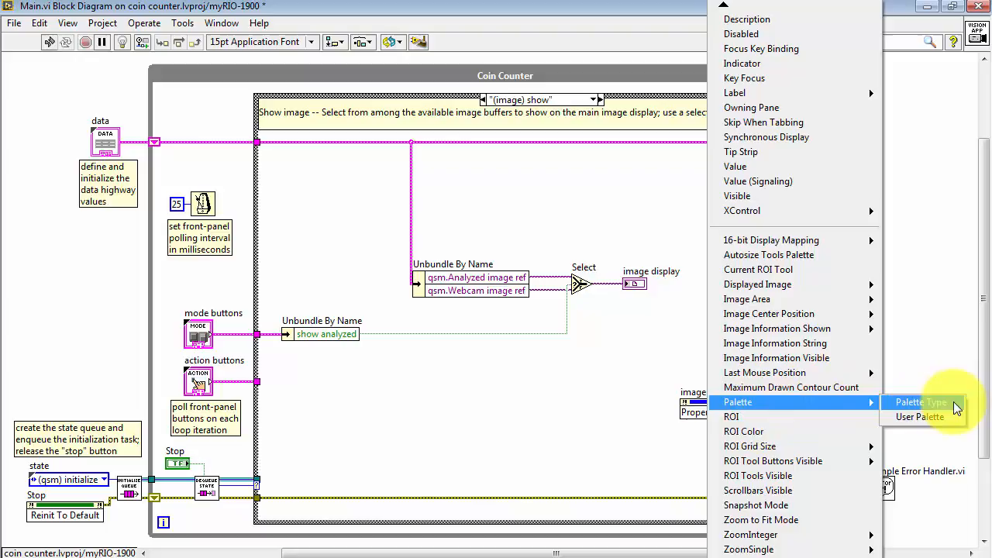
click(920, 402)
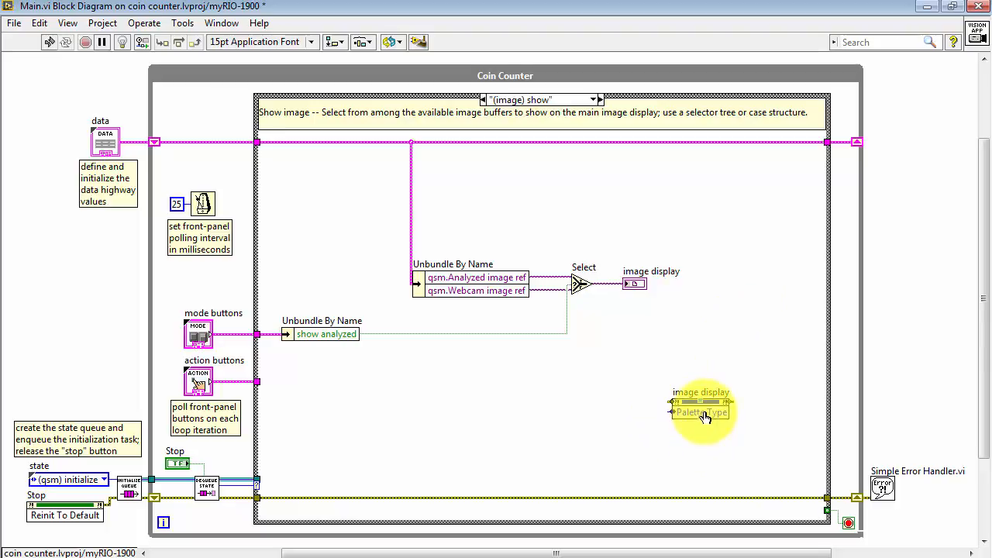
Step: Open the Palette Type node's context menu to change it to write
right_click(701, 407)
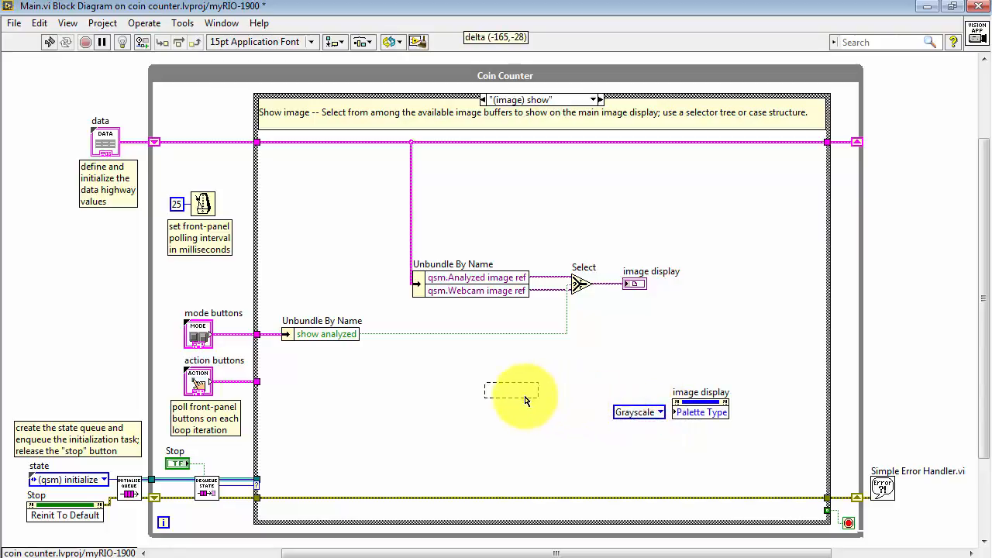
Step: Move the constant and set it to Binary, then add a copy set to Grayscale
drag(638, 412, 511, 383)
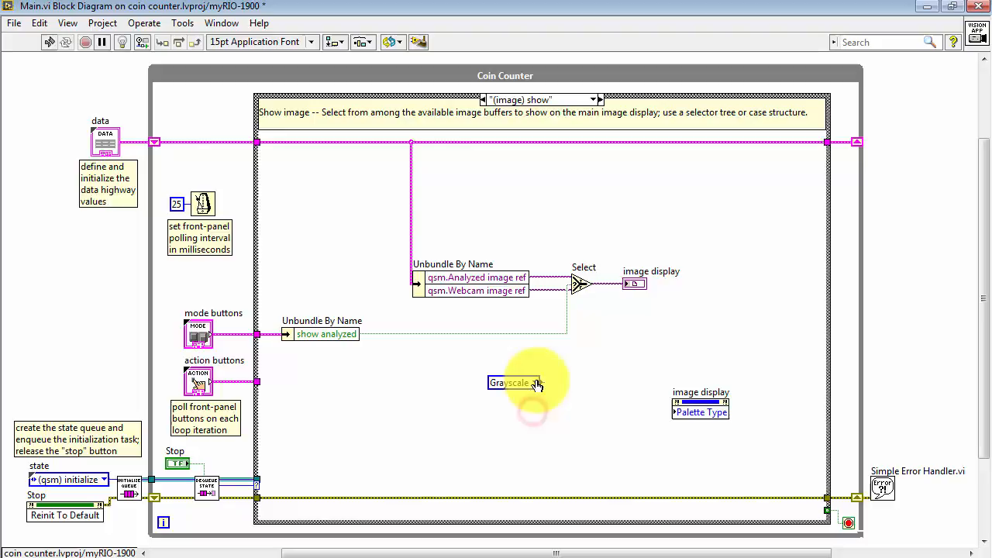
click(514, 382)
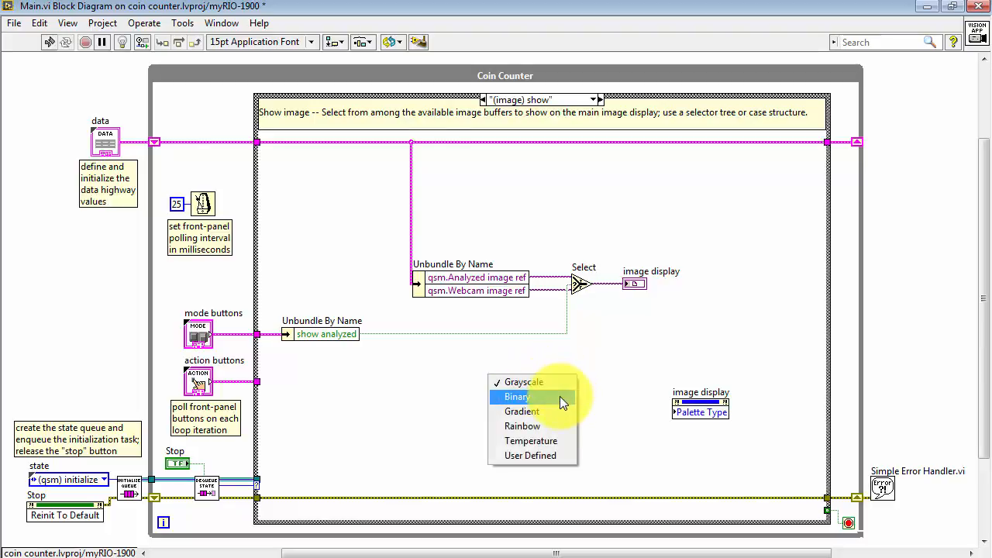
click(516, 397)
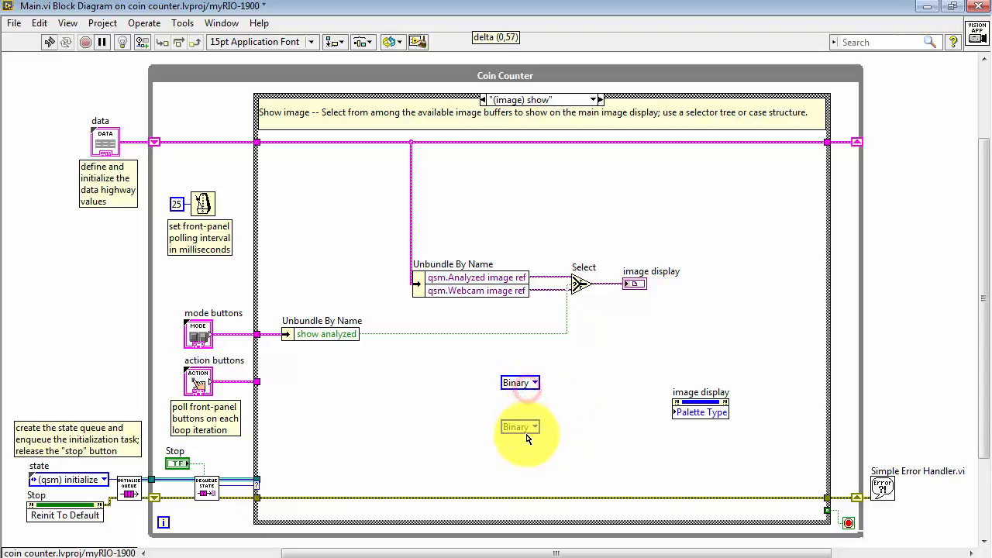
click(533, 429)
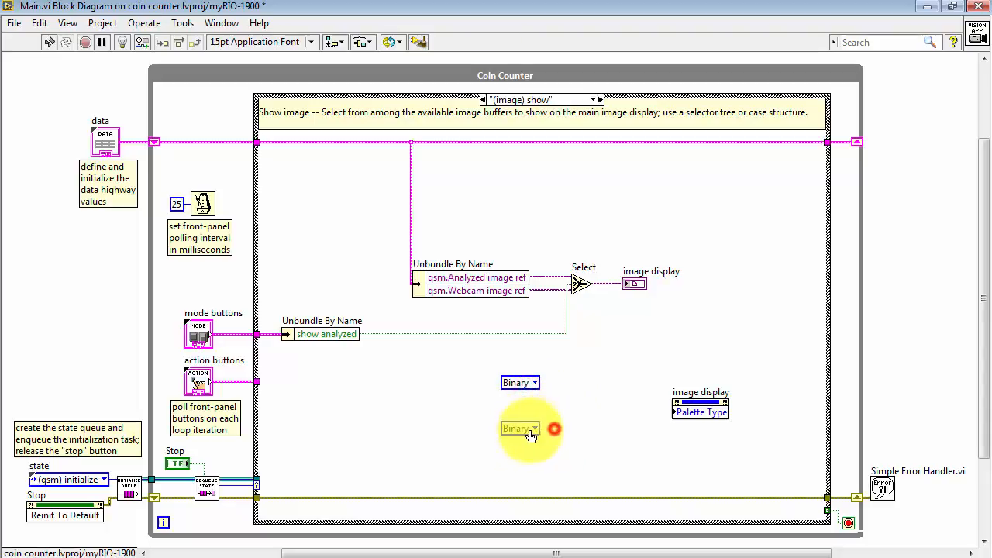
click(519, 429)
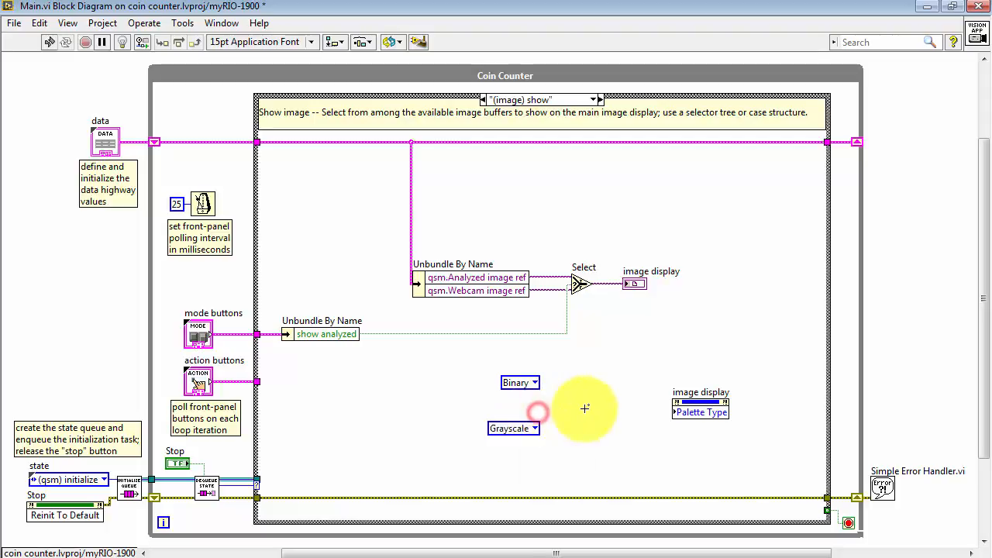